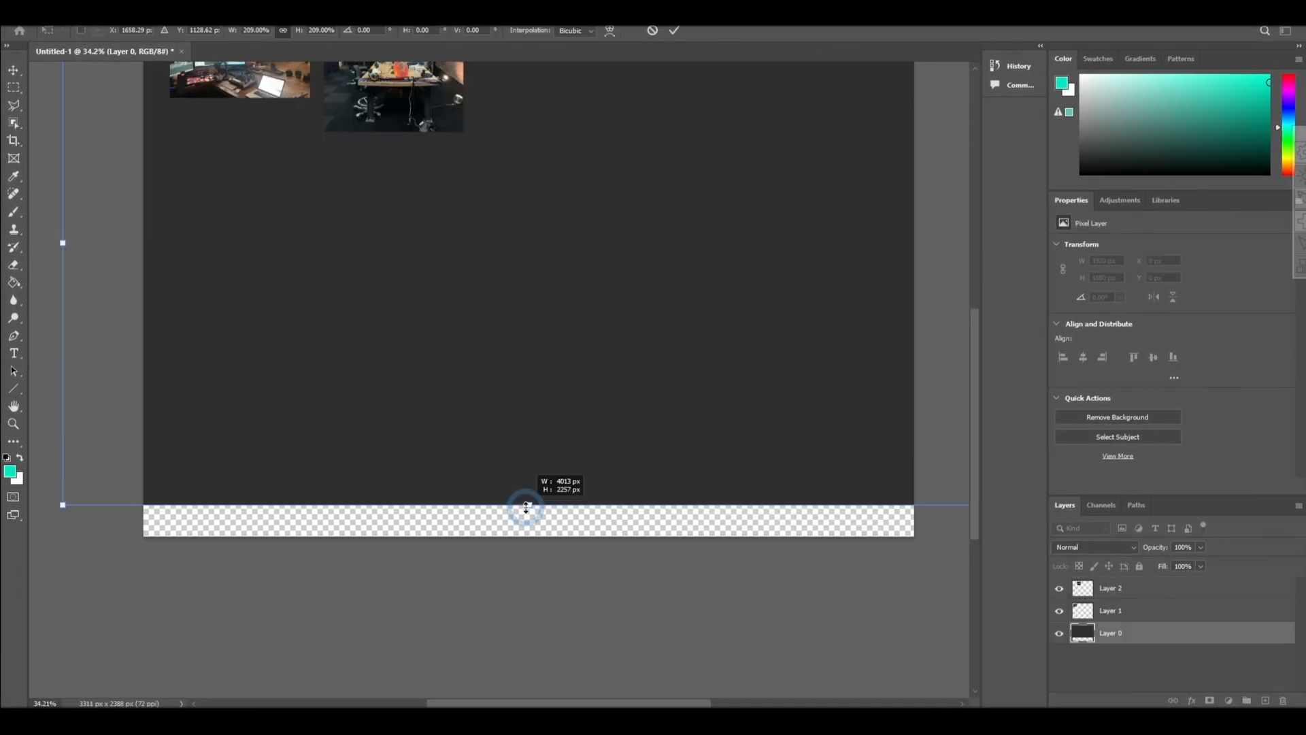
Step: Commit the enlarged Layer 0 transform after dragging its bottom edge down
key("shift+a")
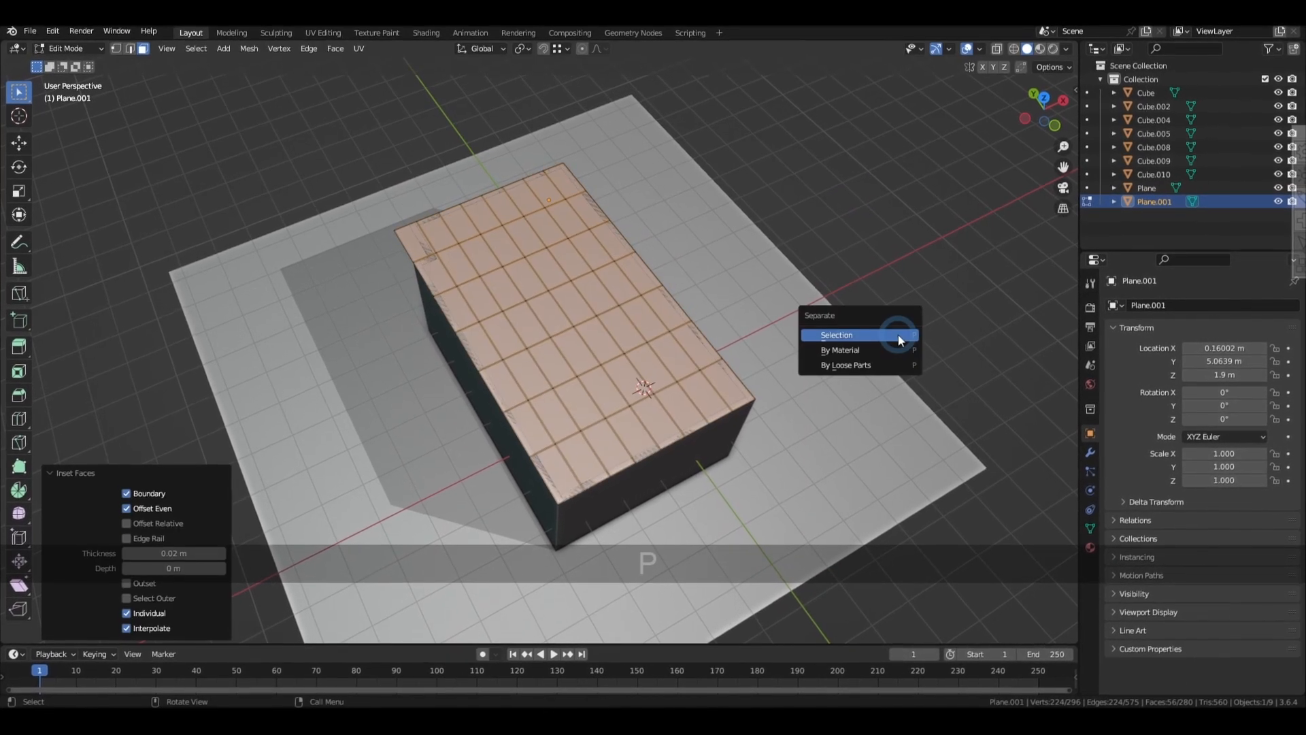
Step: Separate the inset ceiling panel faces into their own object and move them to a new collection
left_click(835, 333)
type("Ceili")
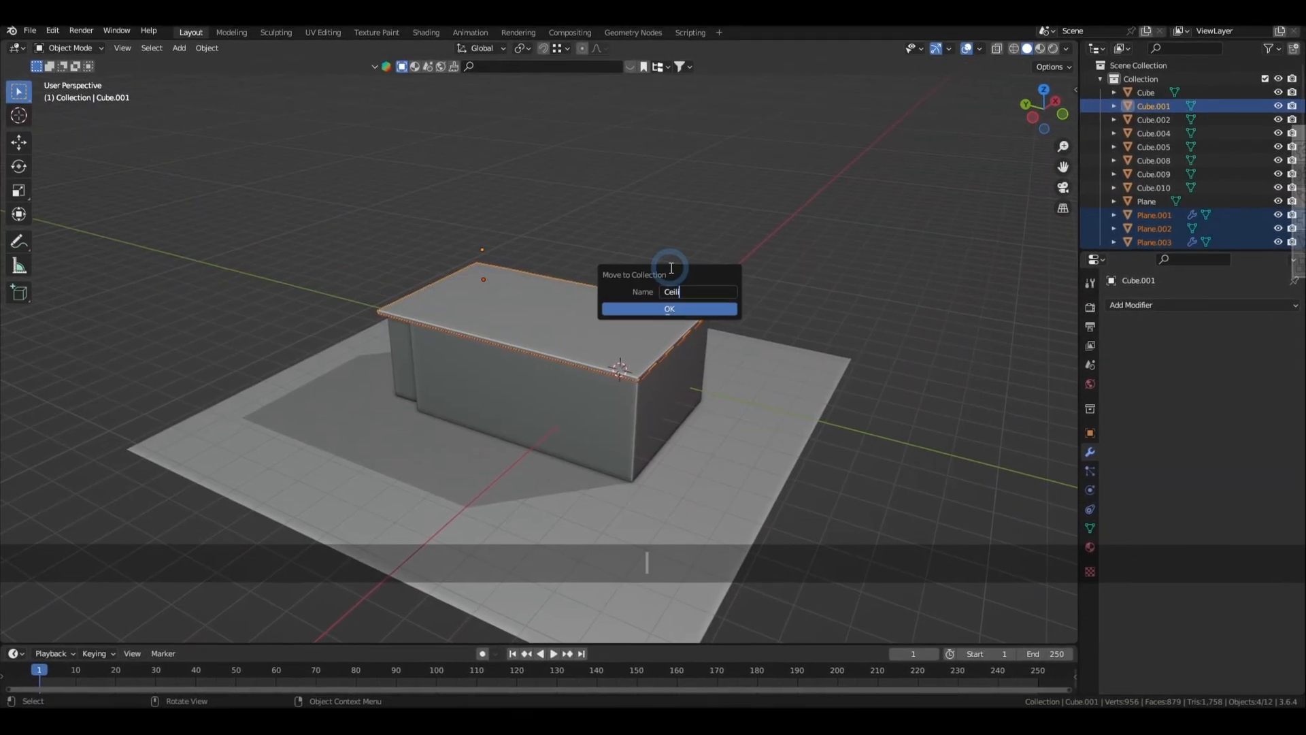
left_click(668, 308)
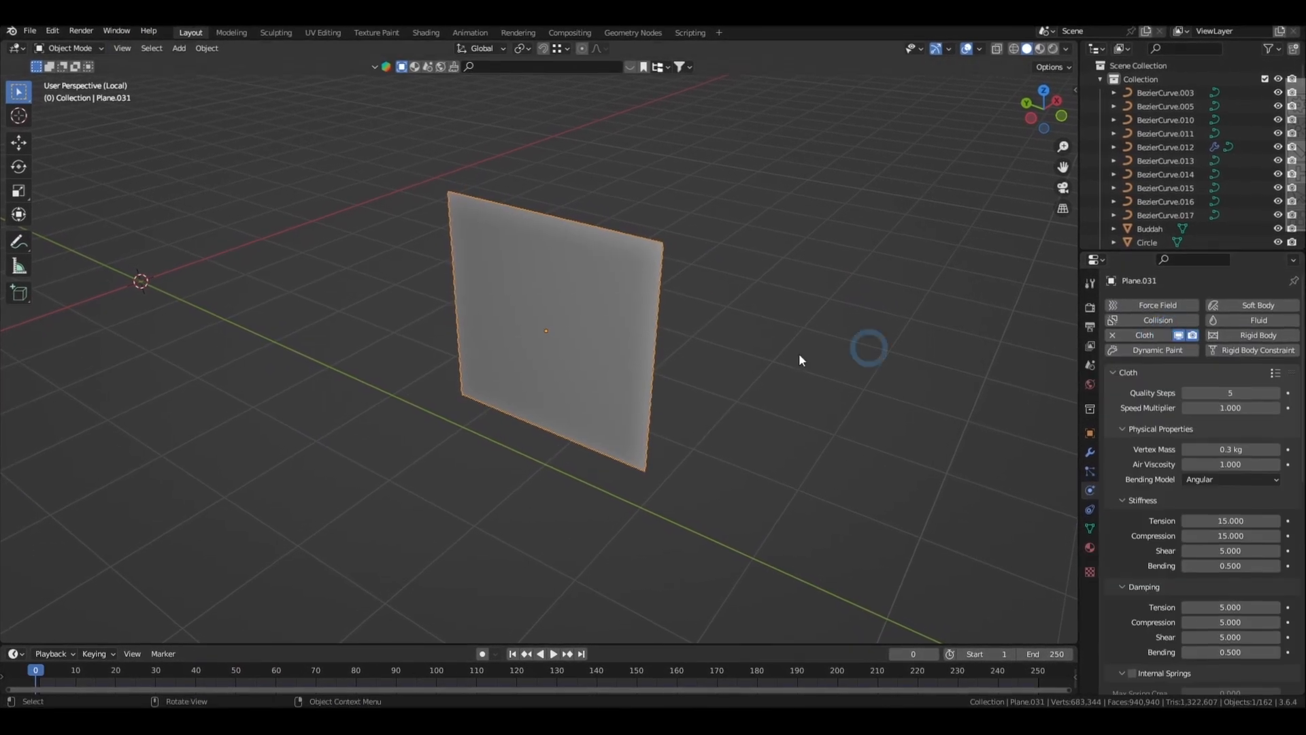
Step: Enable Cloth physics on the upright plane and tune its quality, mass and stiffness
key("space")
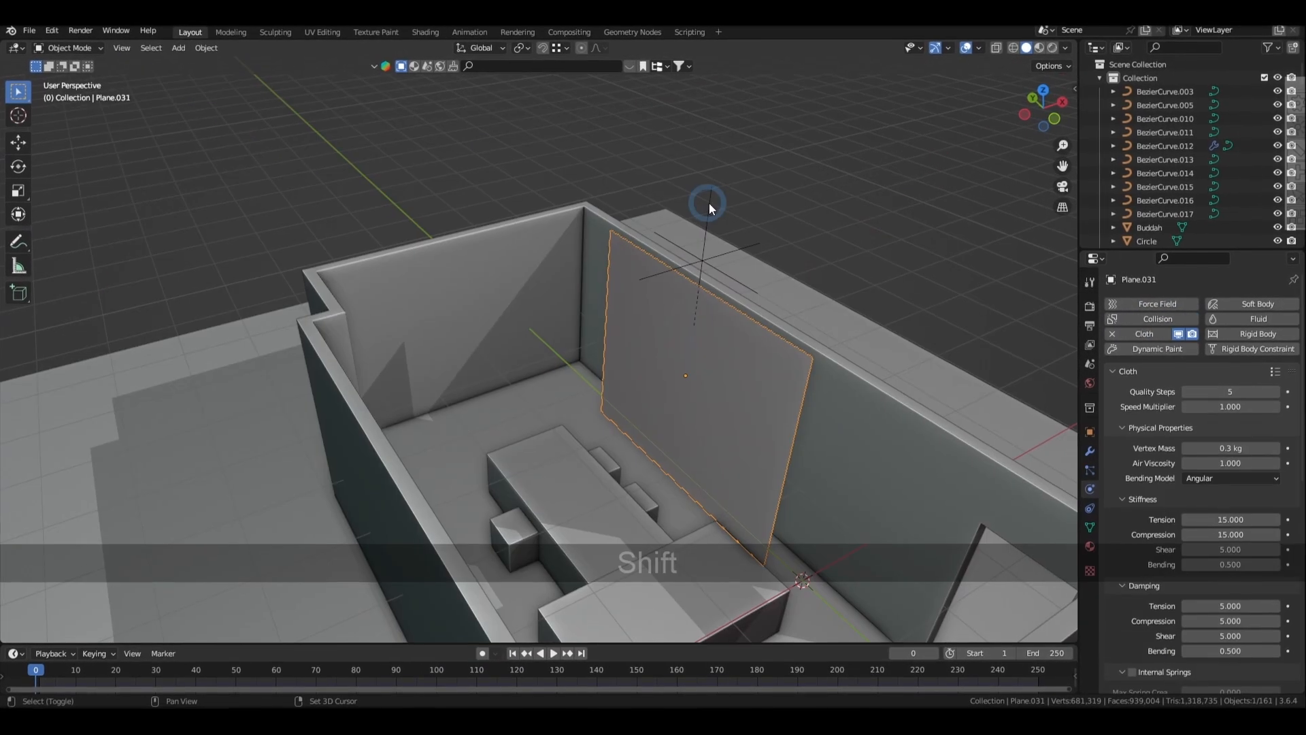
Step: Parent the curtain plane to the empty, play the simulation, and shrink the empty to gather folds
key("ctrl+p")
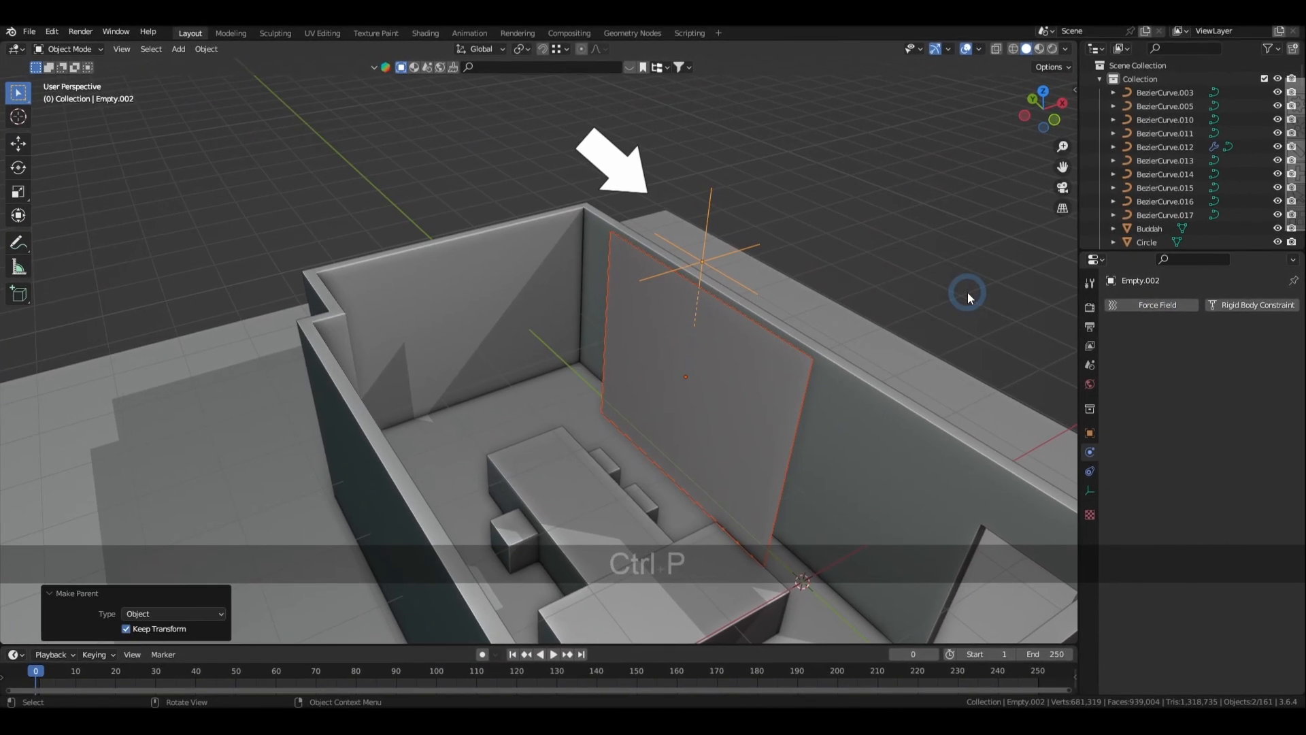
left_click(553, 654)
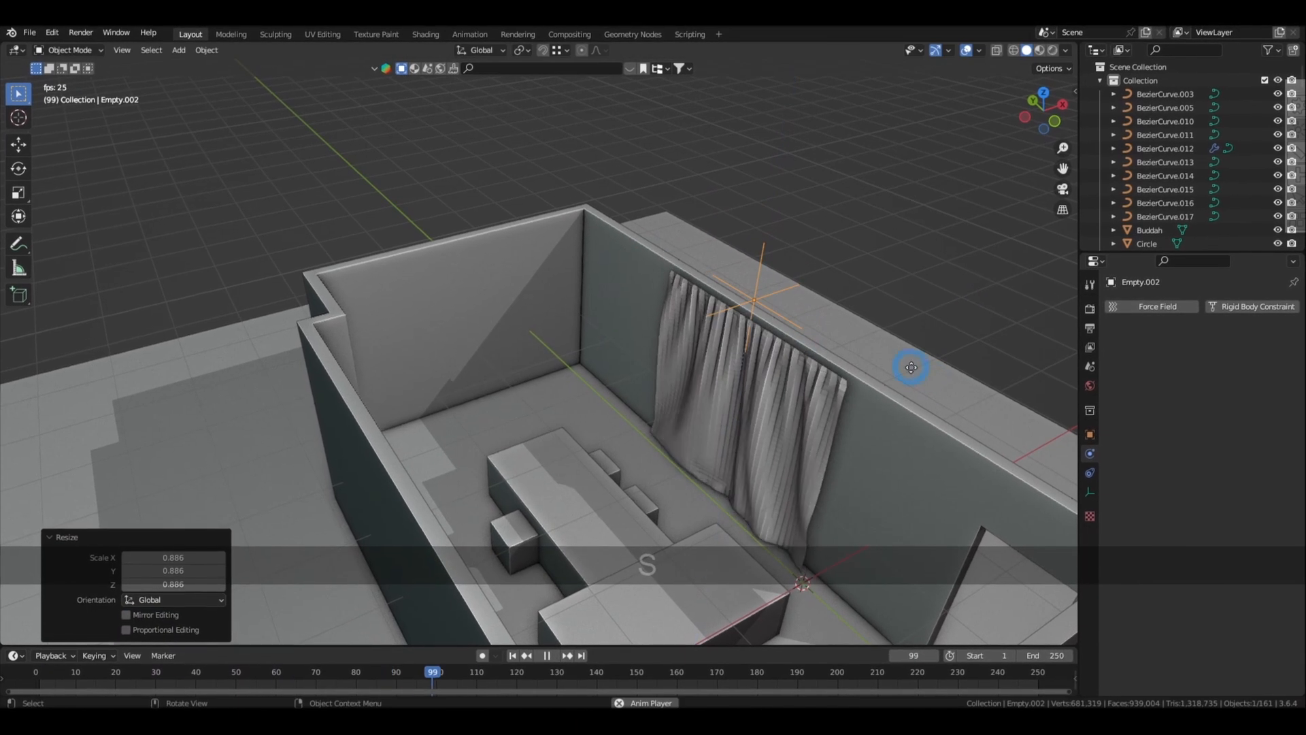
key("Tab")
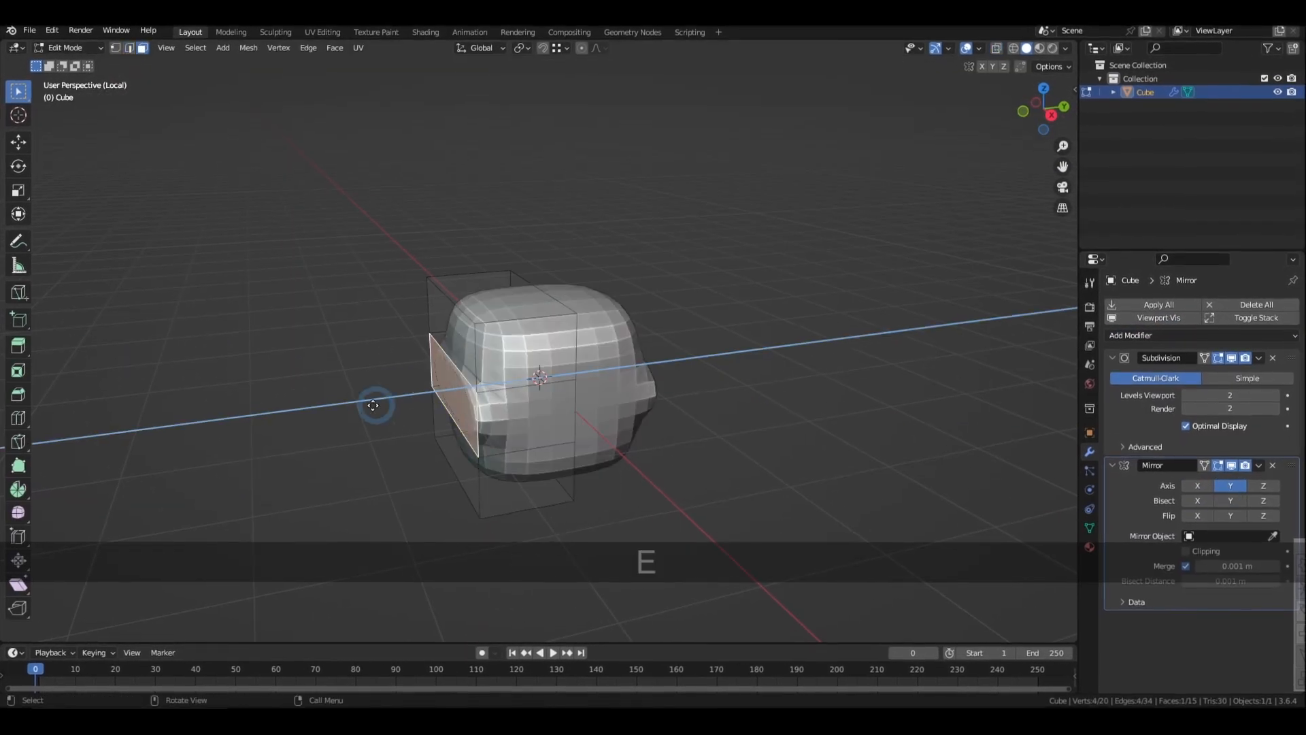
Step: Extrude the chair back and add an edge loop to shape the backrest
key("shift+a")
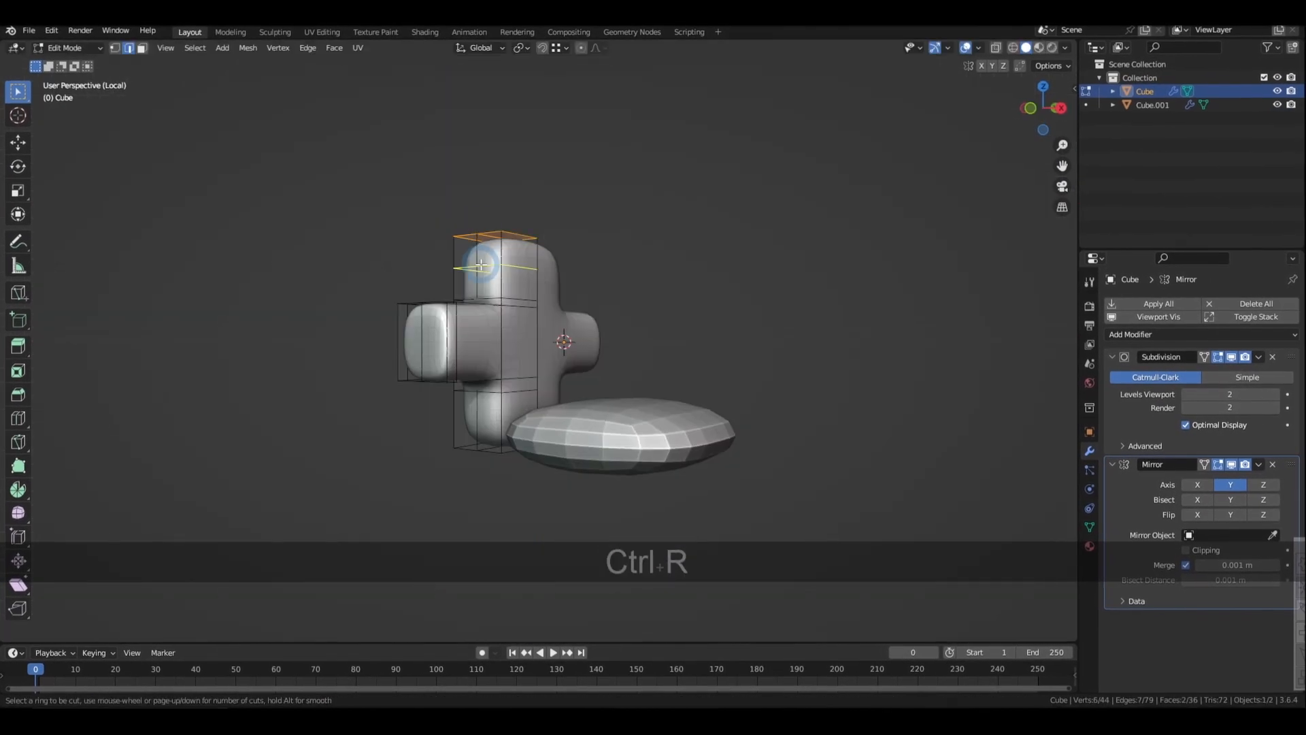
left_click(1152, 107)
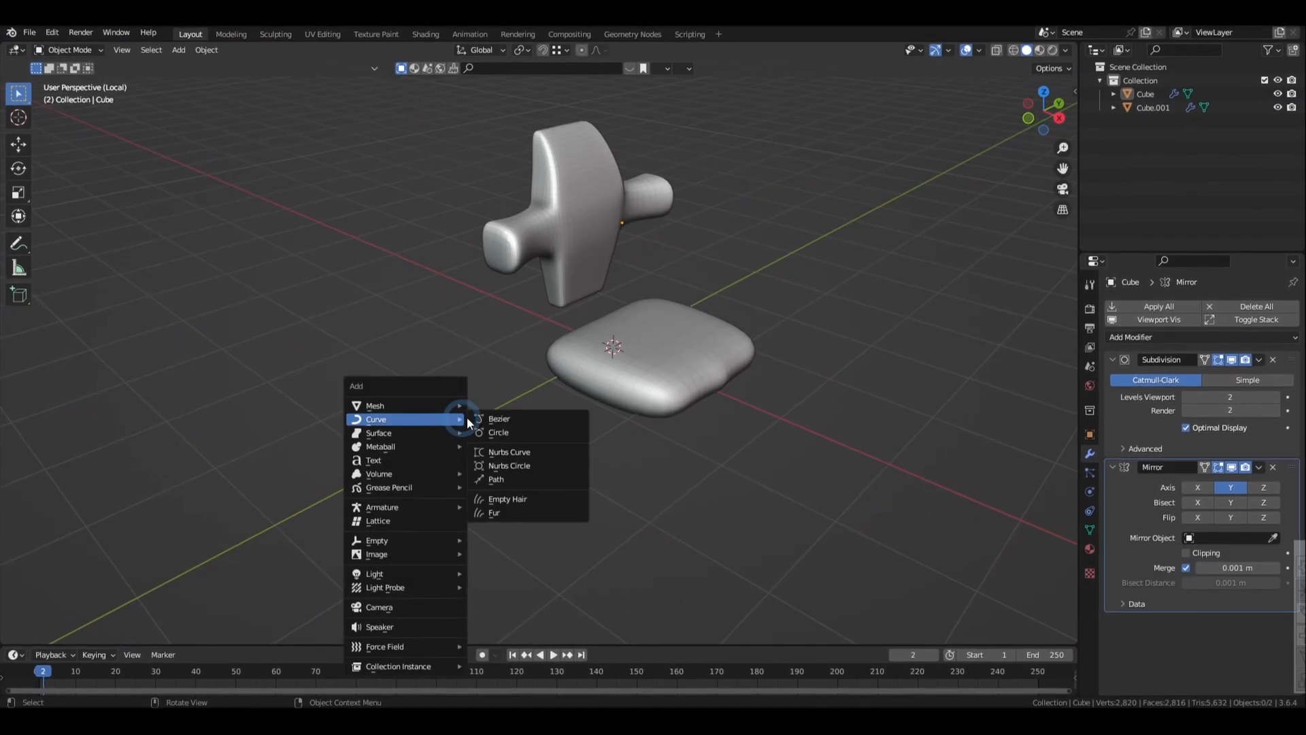
Step: Add a Bezier curve between backrest and seat and set its radius taper
left_click(498, 419)
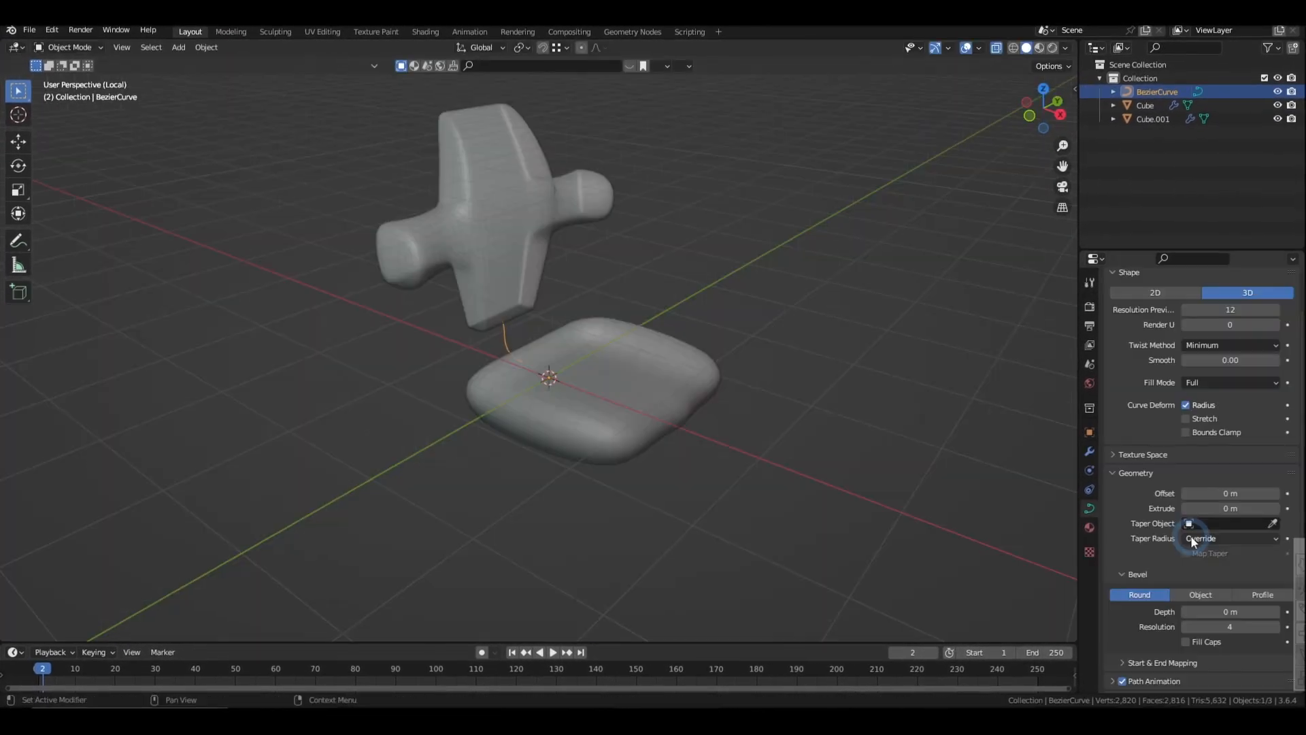
left_click(1262, 593)
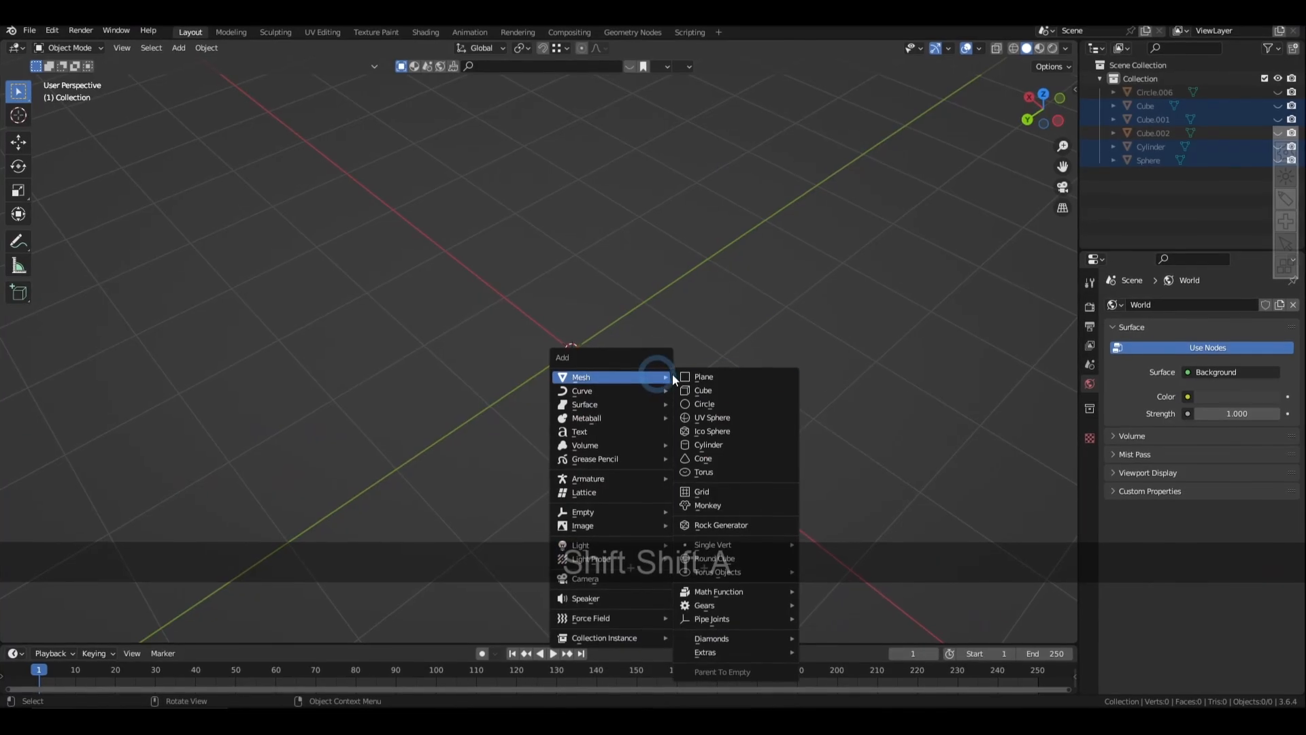
Step: Add a mesh and a Plain Axes empty to use as the Array object offset
left_click(708, 444)
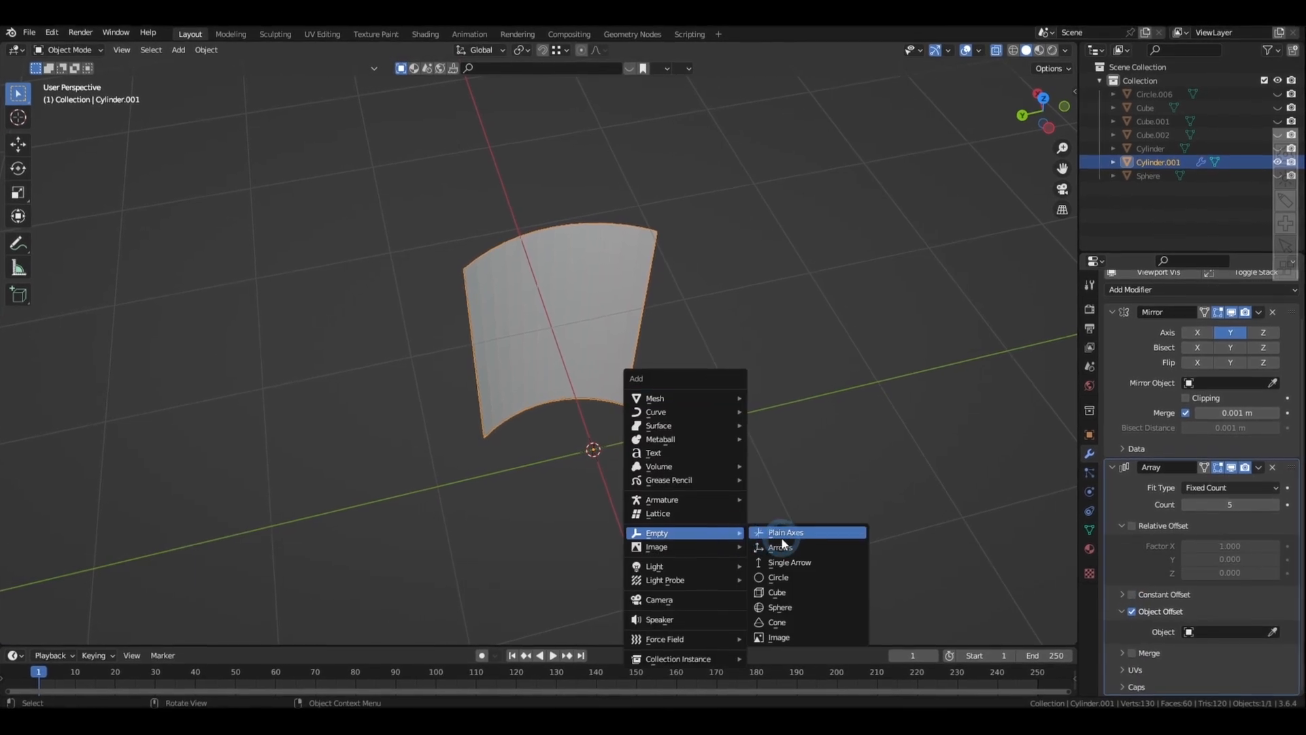
left_click(784, 532)
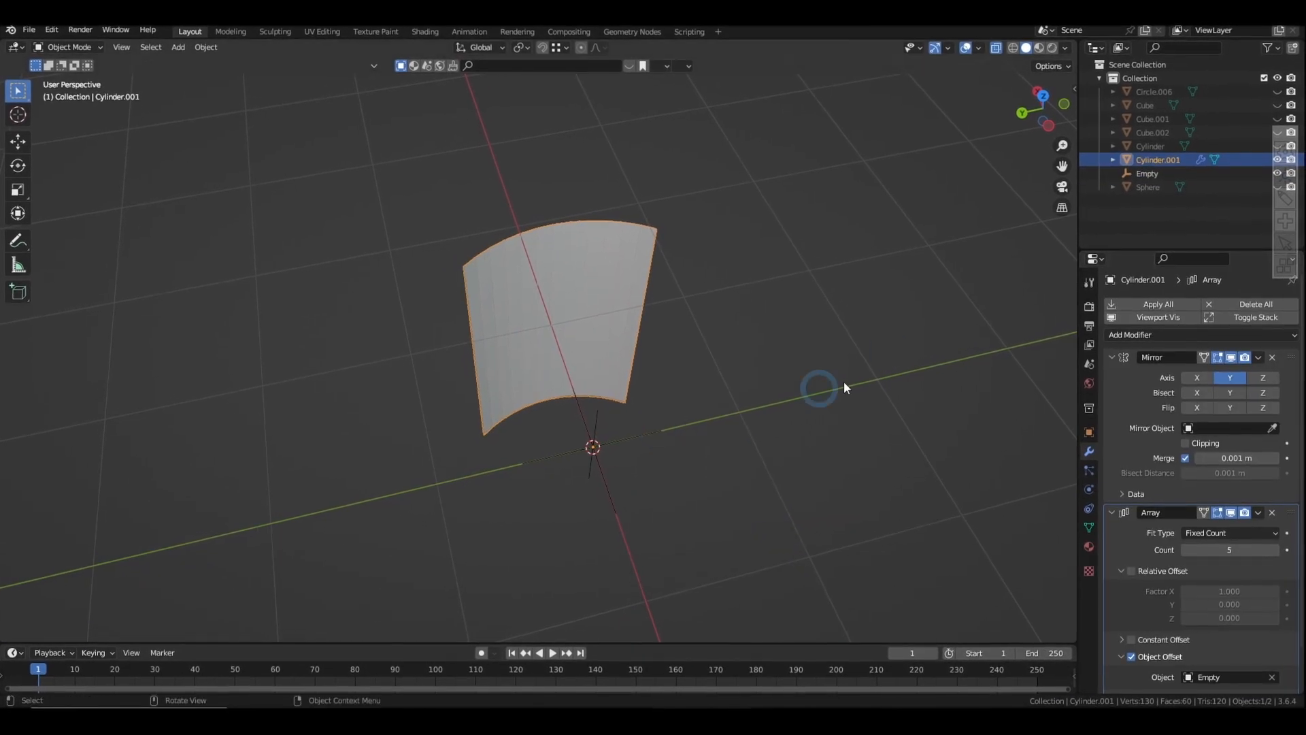
left_click(618, 444)
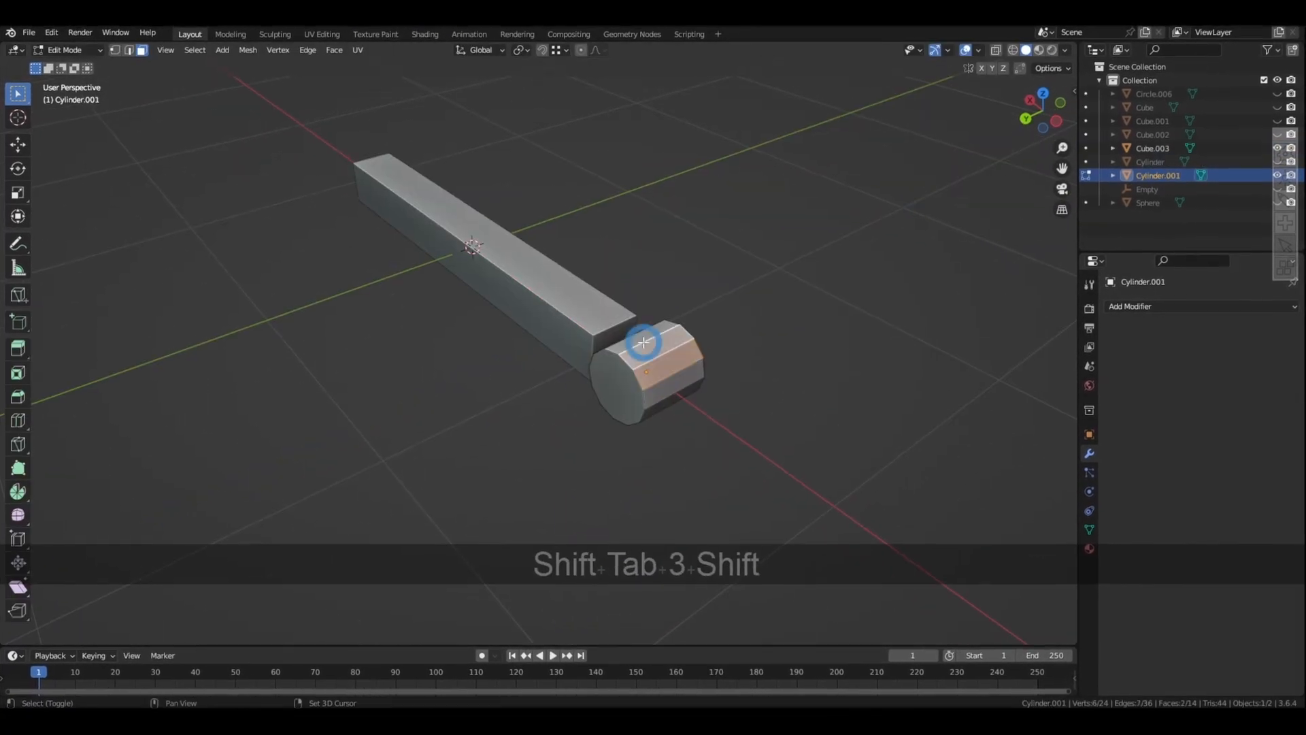
Step: Extrude selected faces to form the long square arm bar
key("e")
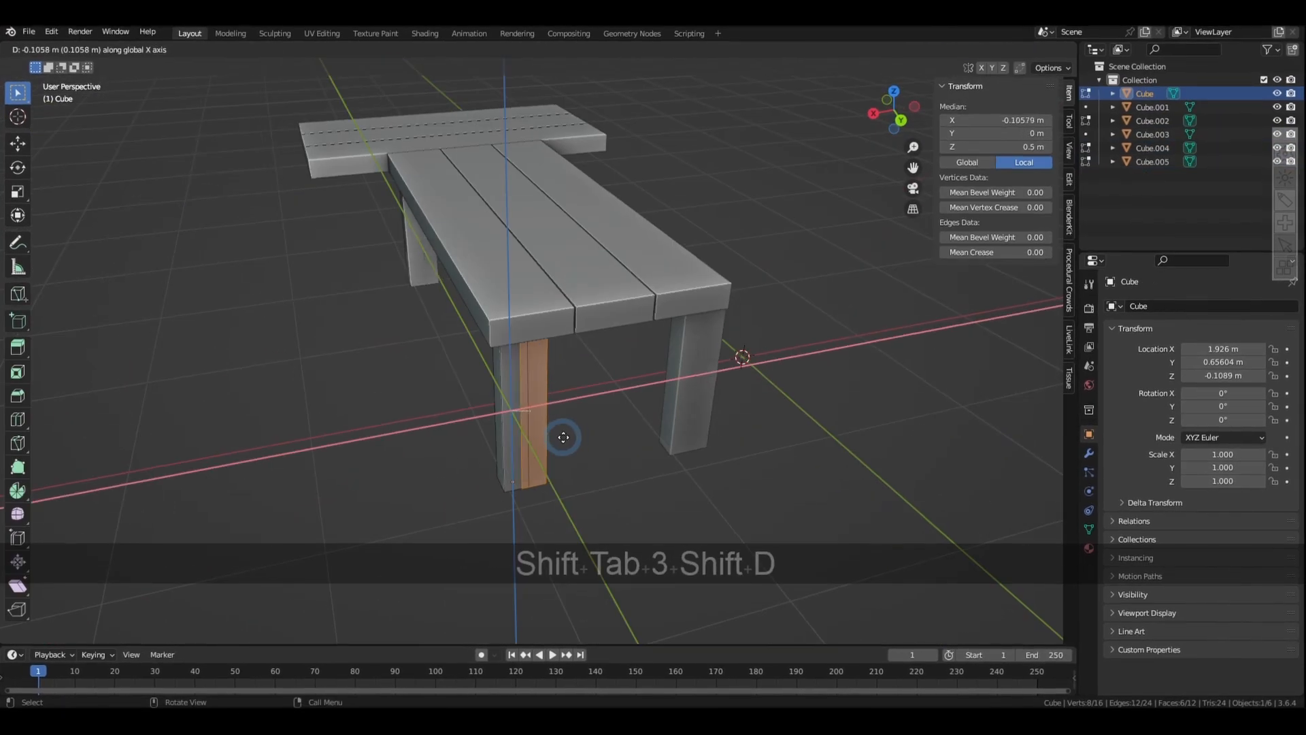
Step: Duplicate and move a table leg part under the three-plank top
key("g")
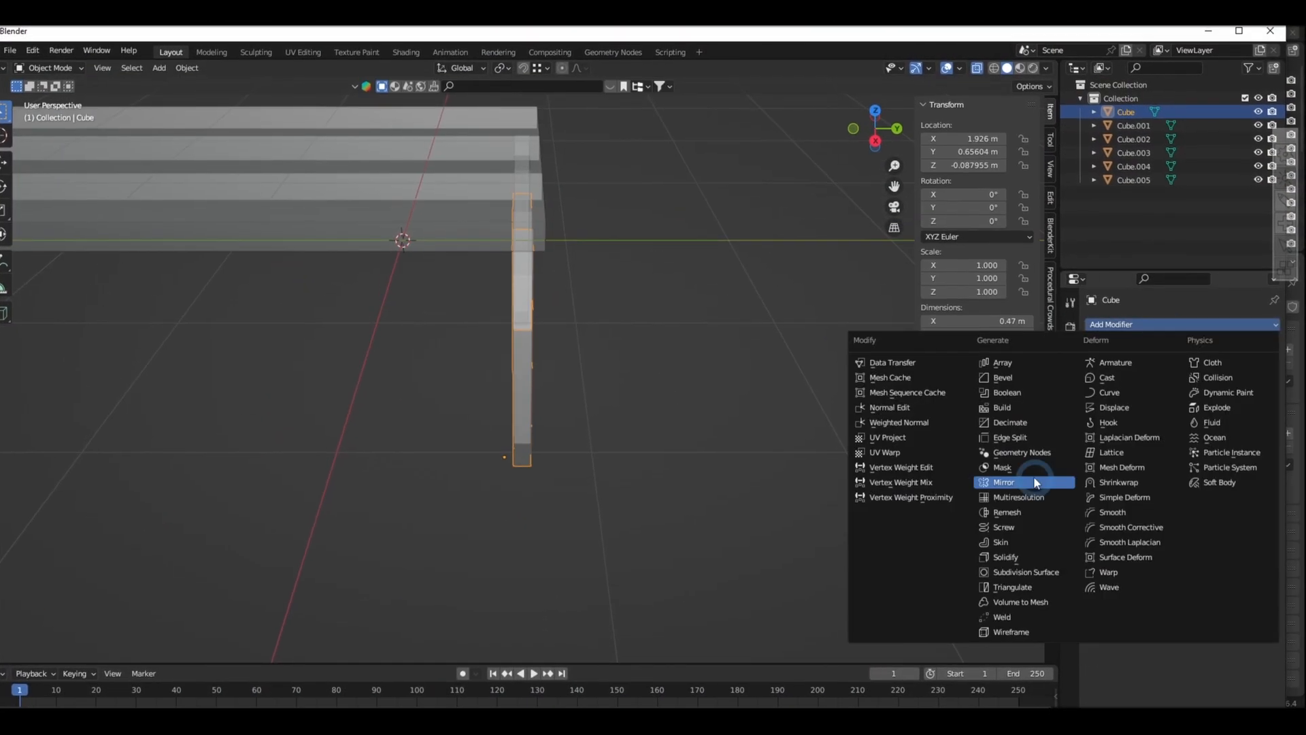
Step: Mirror the table leg, duplicate and resize a bolt, then inset the wall's door face
left_click(1004, 482)
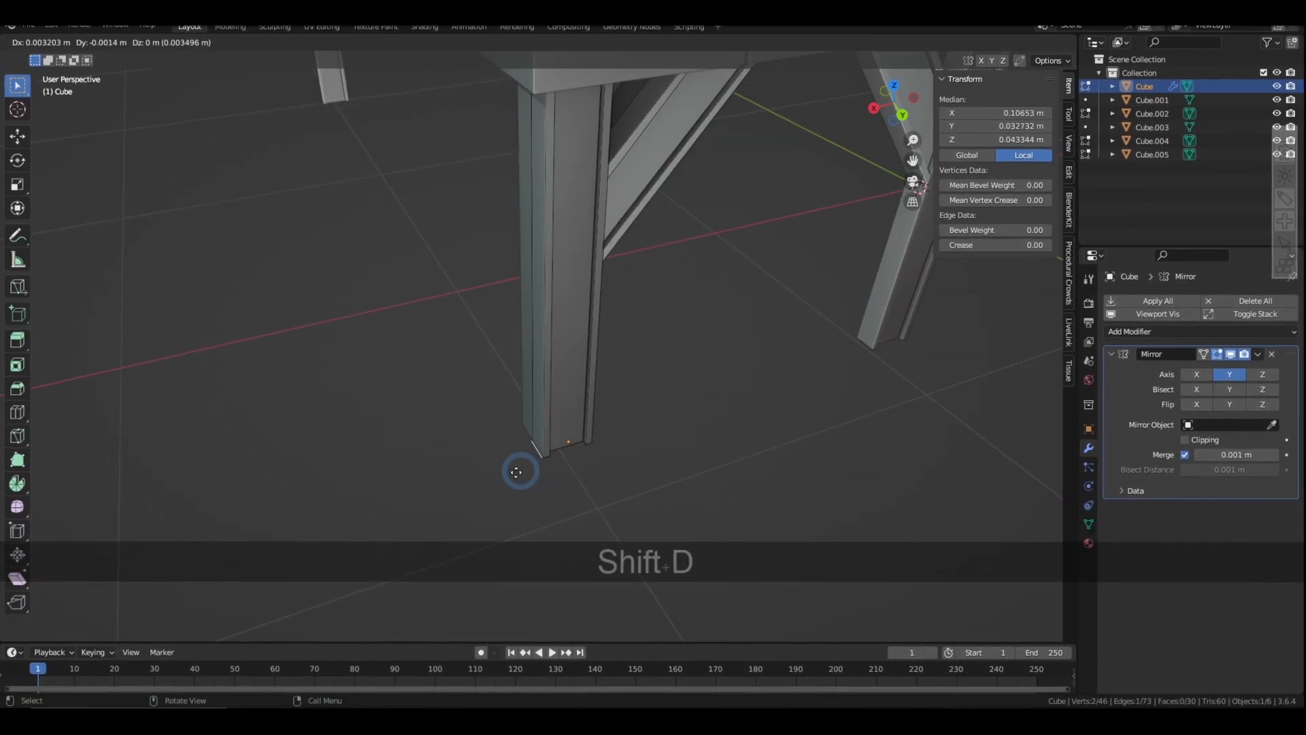
key("e")
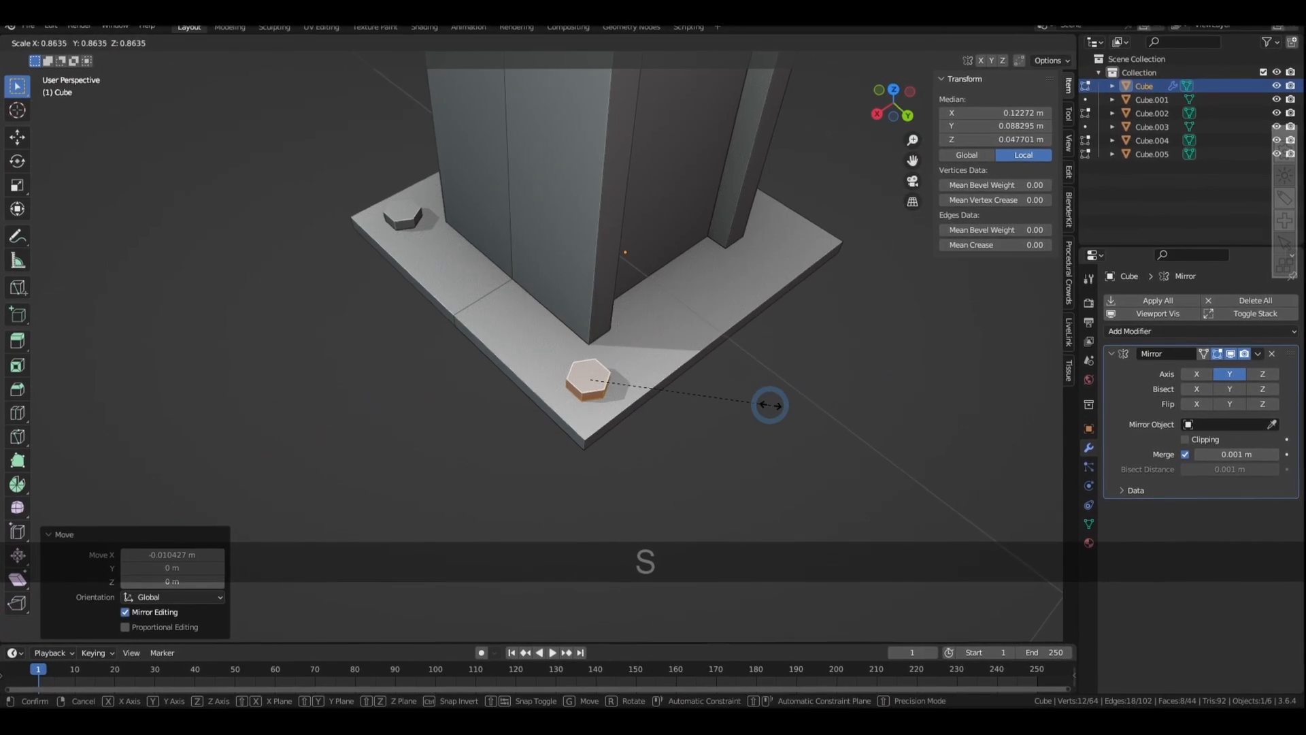
left_click(1126, 334)
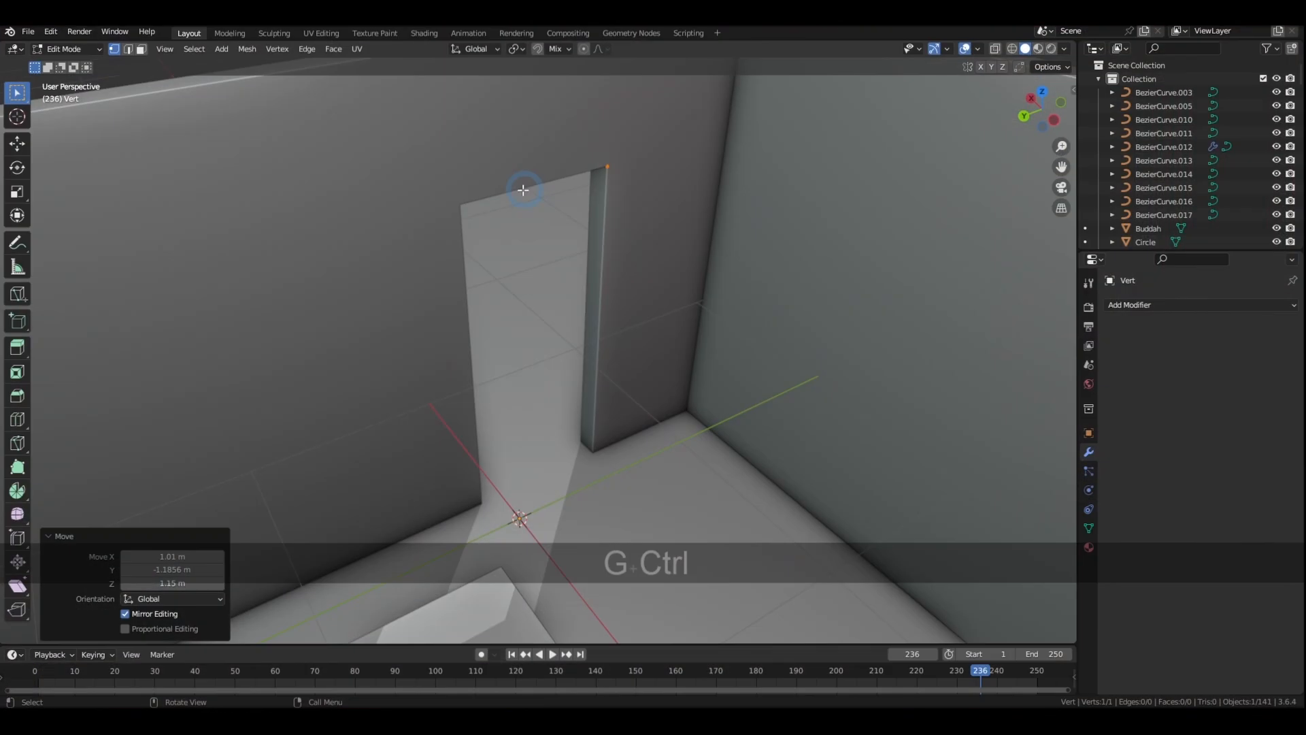
key("i")
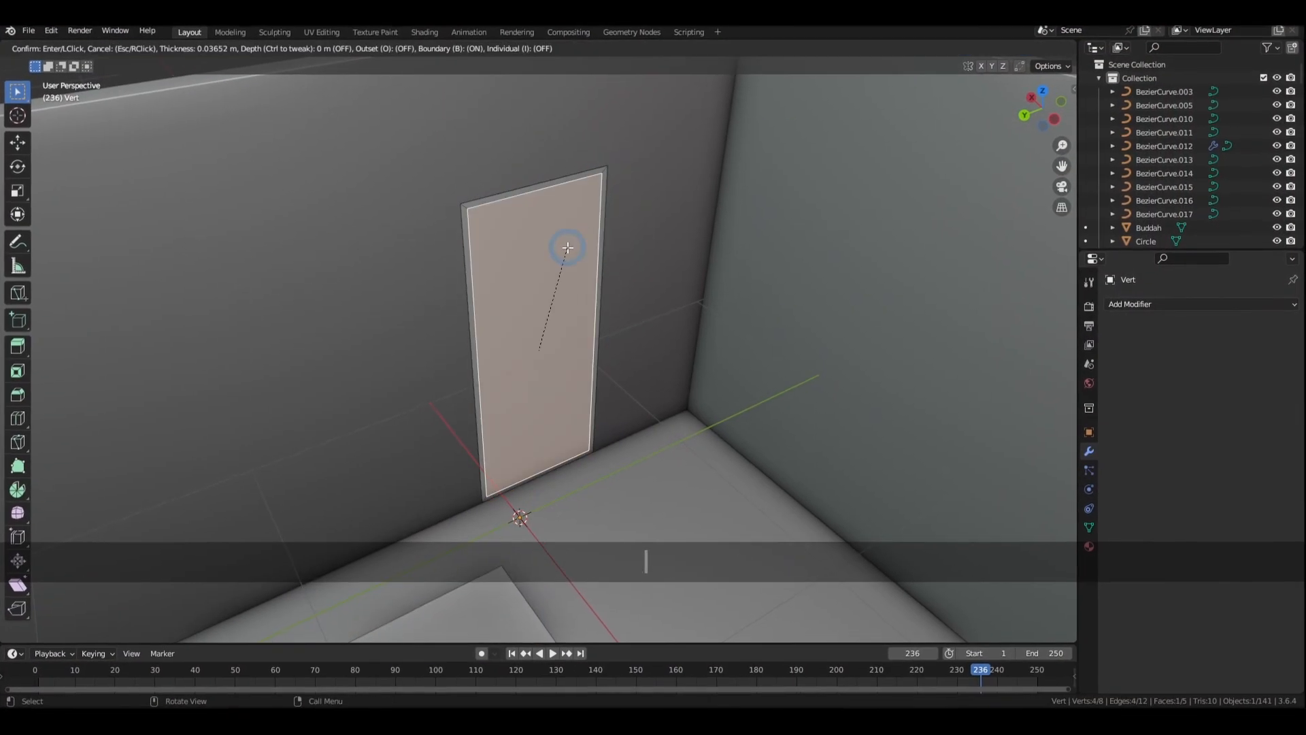